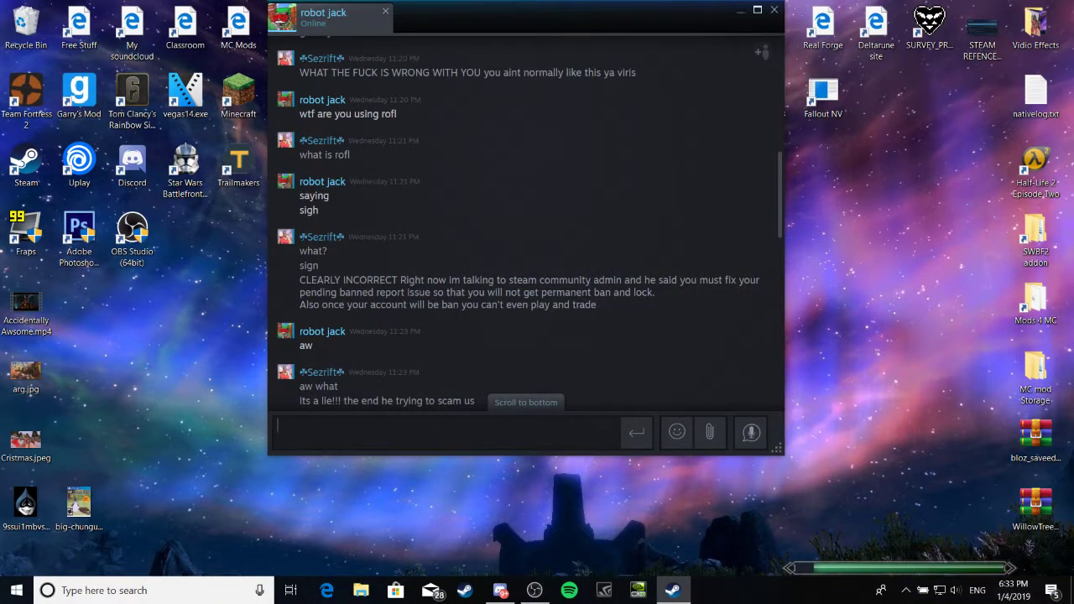
- Maximize the robot jack chat window to full screen
{"action": "left_click", "coordinate": [755, 10]}
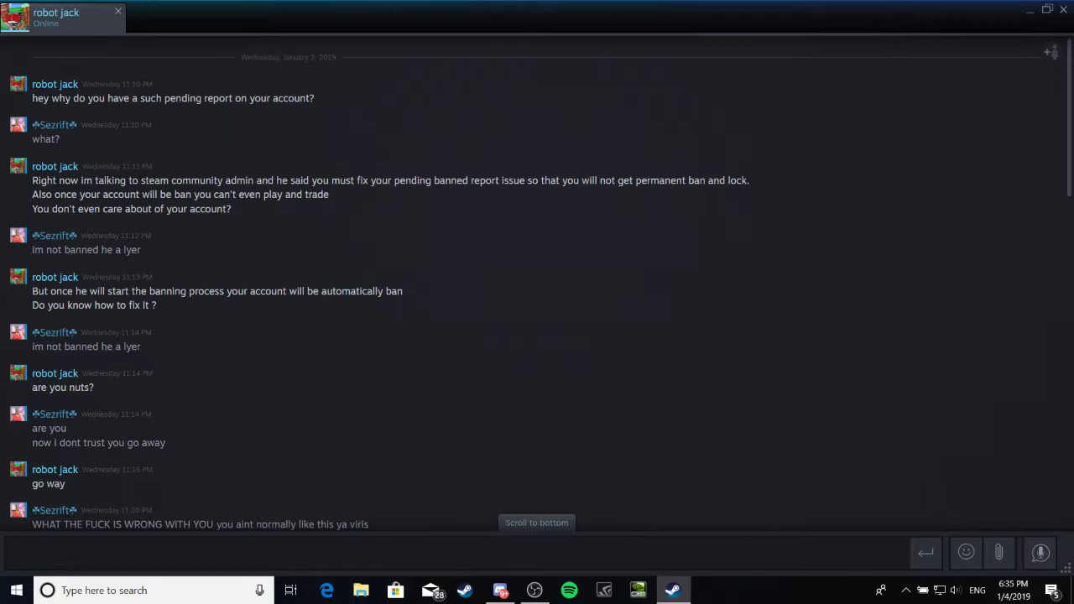
- Highlight robot jack's 'Right now im talking to steam community admin…' fake-ban message
{"action": "left_click_drag", "start_coordinate": [32, 181], "coordinate": [232, 208]}
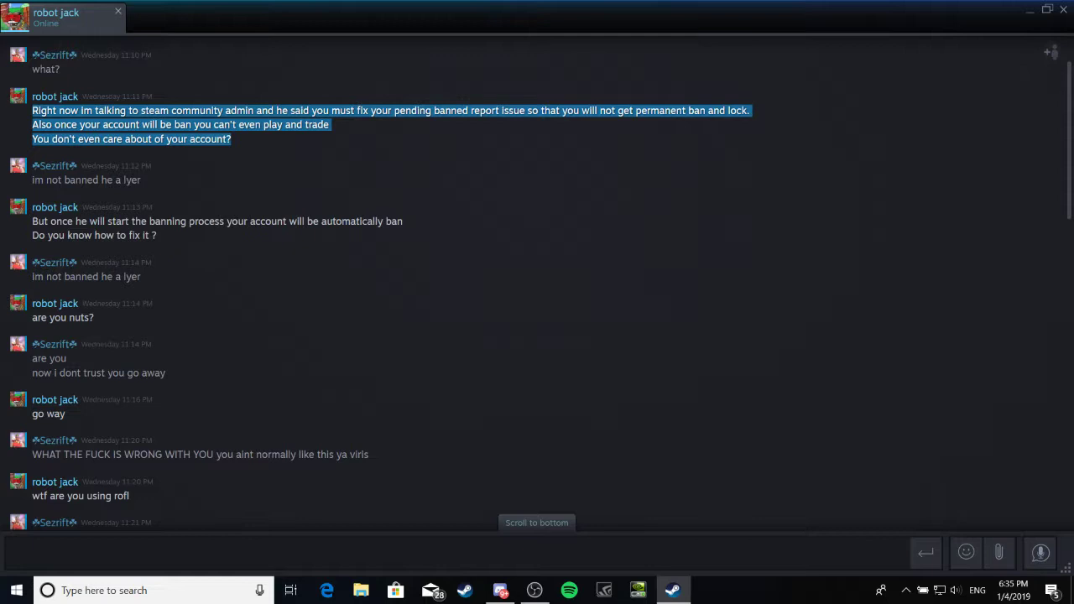
- Scroll the chat to the Wednesday messages about the pending banned report
{"action": "scroll", "scroll_direction": "down", "scroll_amount": 3}
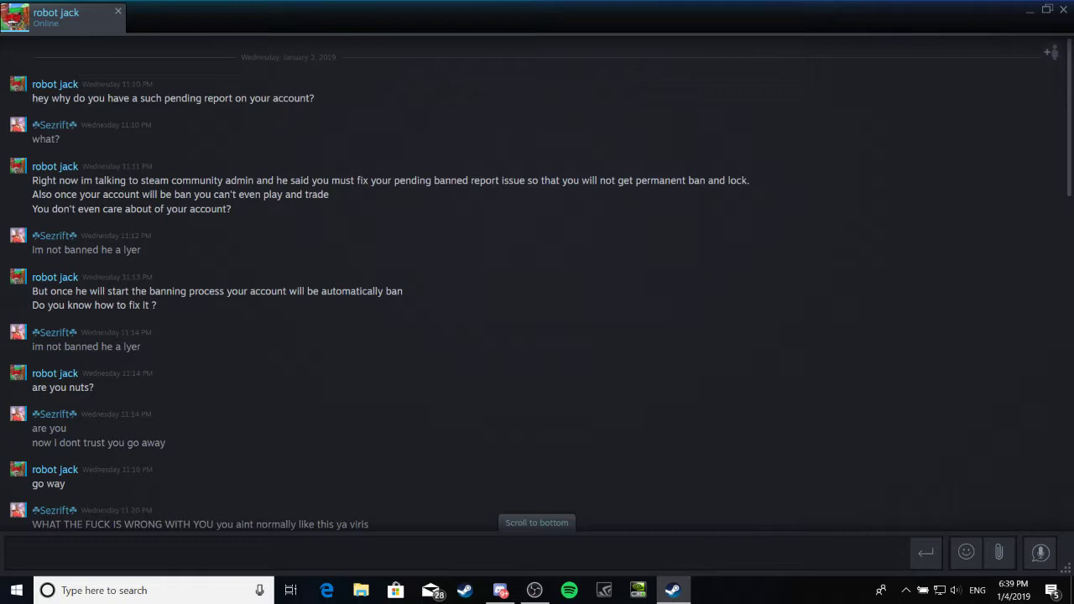
- Scroll down the chat to the 'CLEARLY INCORRECT' reply quoting the scam message
{"action": "scroll", "scroll_direction": "down", "scroll_amount": 3}
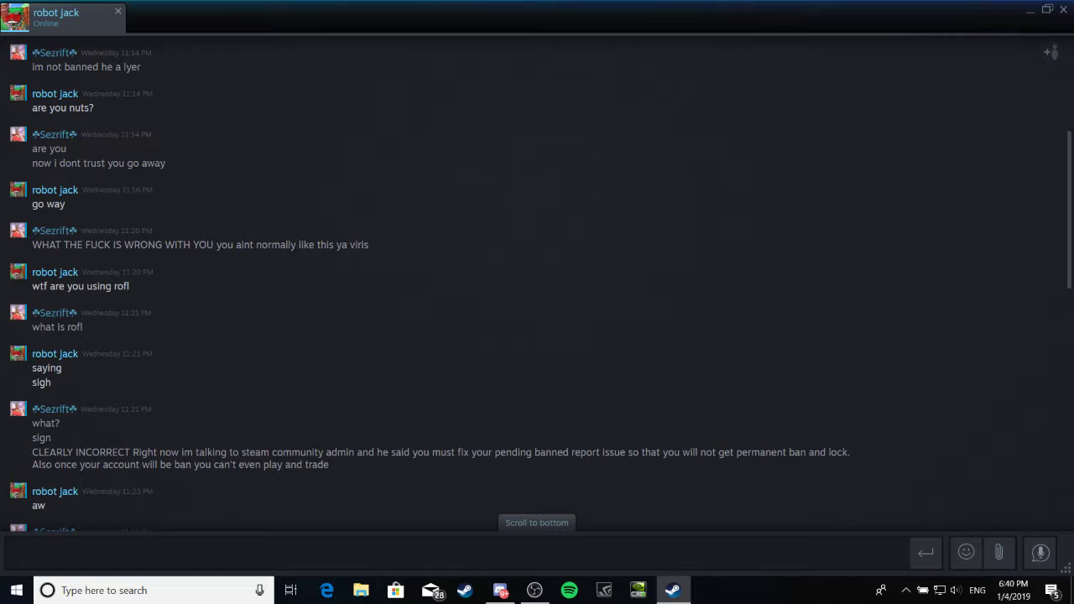
- Scroll through the later hacked-account exchange and back to the opening 'pending report' messages
{"action": "scroll", "scroll_direction": "down", "scroll_amount": 3}
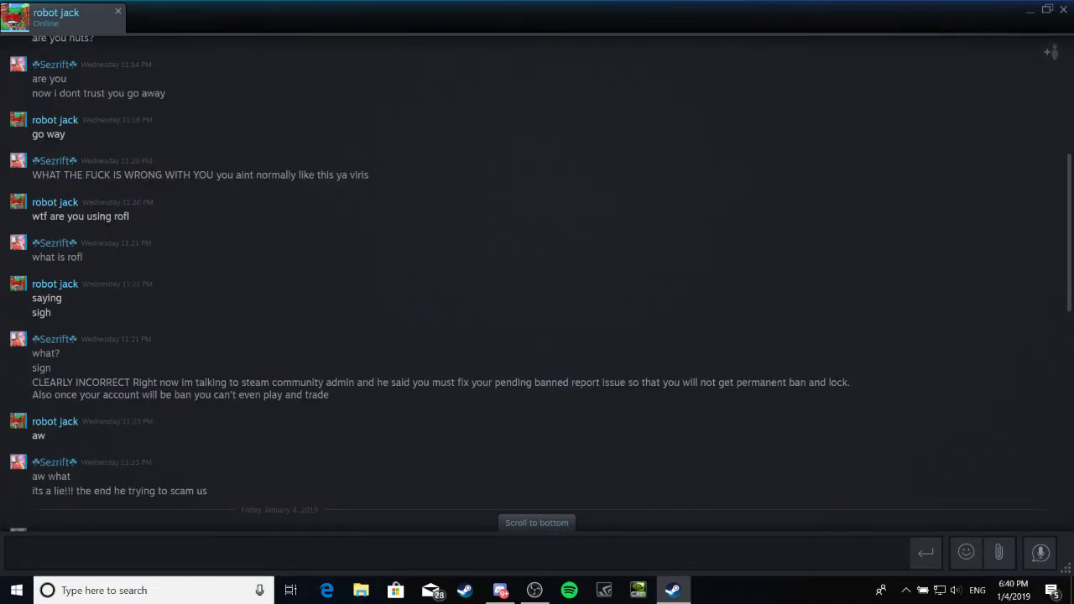
{"action": "scroll", "scroll_direction": "down", "scroll_amount": 3}
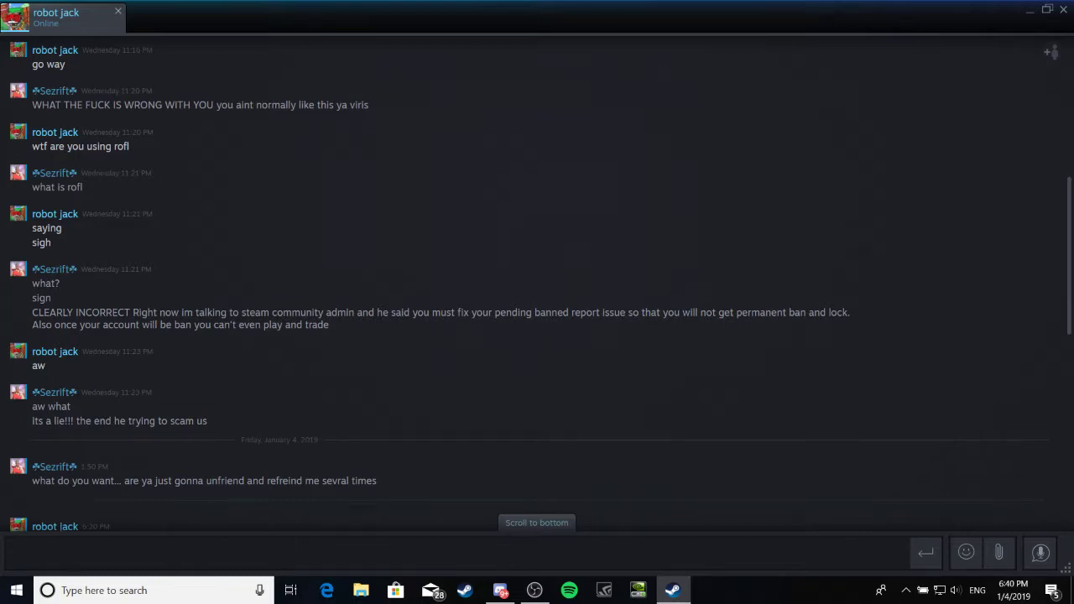
{"action": "scroll", "scroll_direction": "down", "scroll_amount": 3}
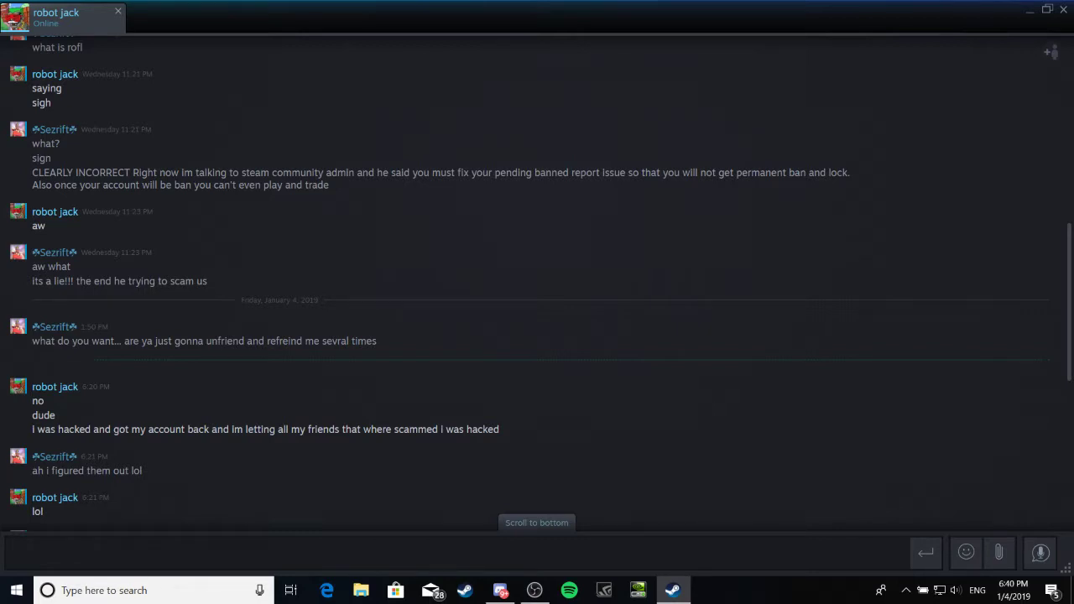
{"action": "scroll", "scroll_direction": "down", "scroll_amount": 3}
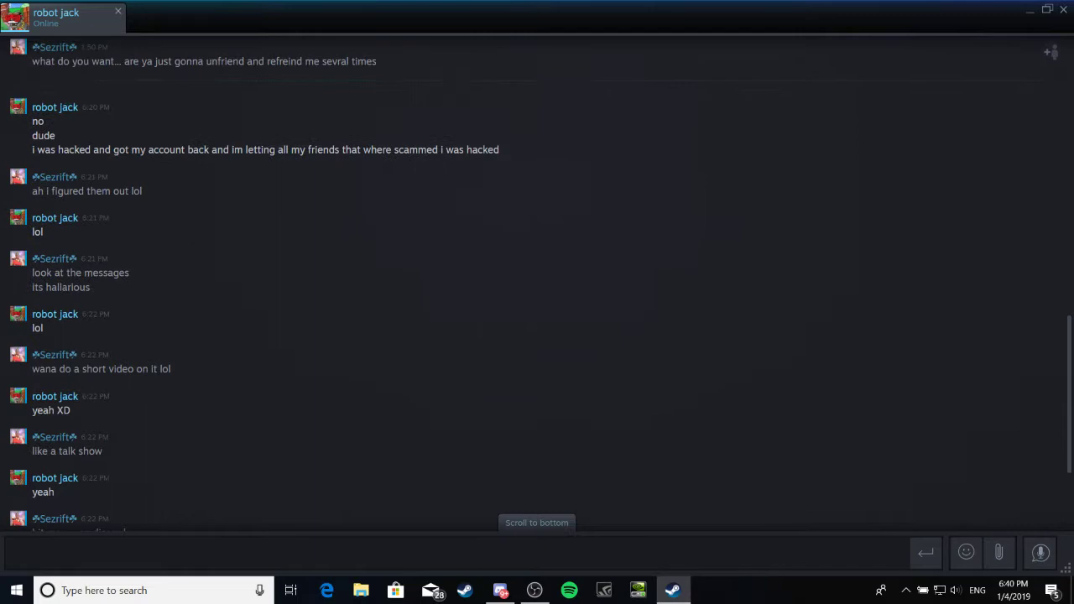
{"action": "scroll", "scroll_direction": "down", "scroll_amount": 3}
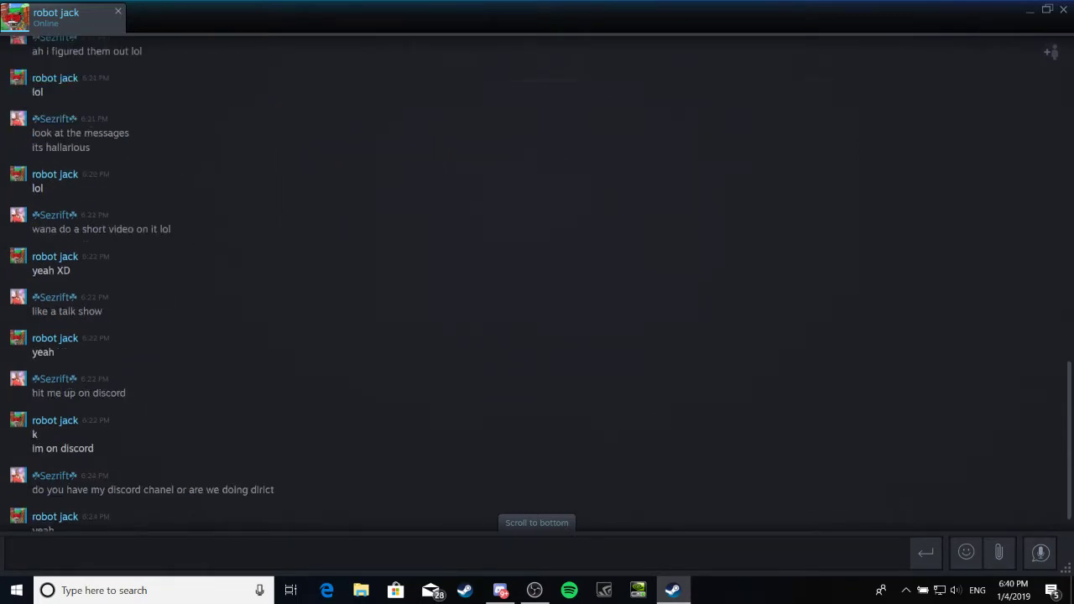
{"action": "scroll", "scroll_direction": "up", "scroll_amount": 3}
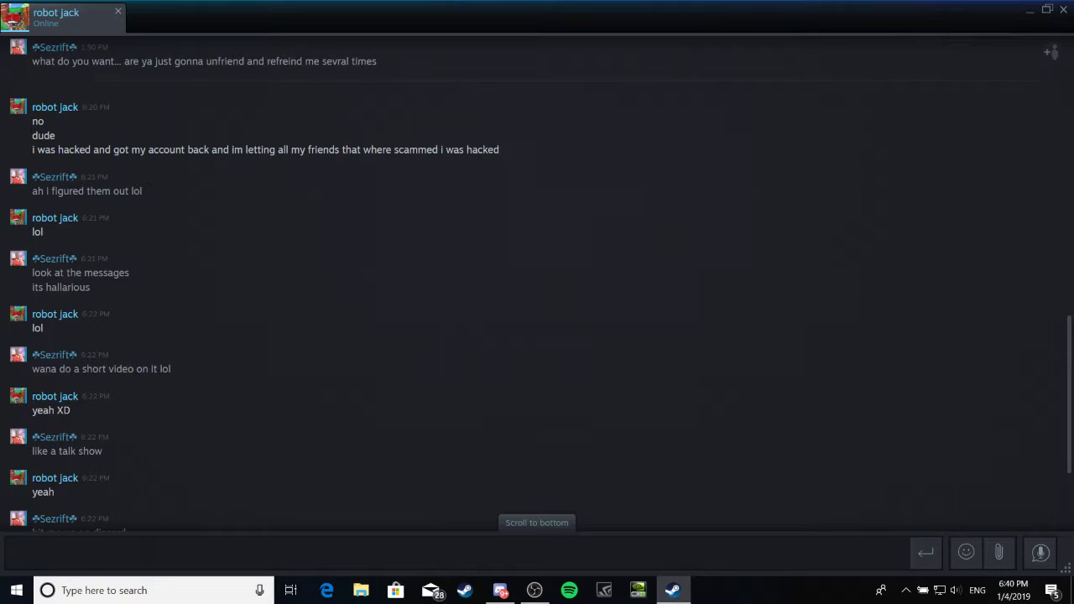
{"action": "scroll", "scroll_direction": "down", "scroll_amount": 3}
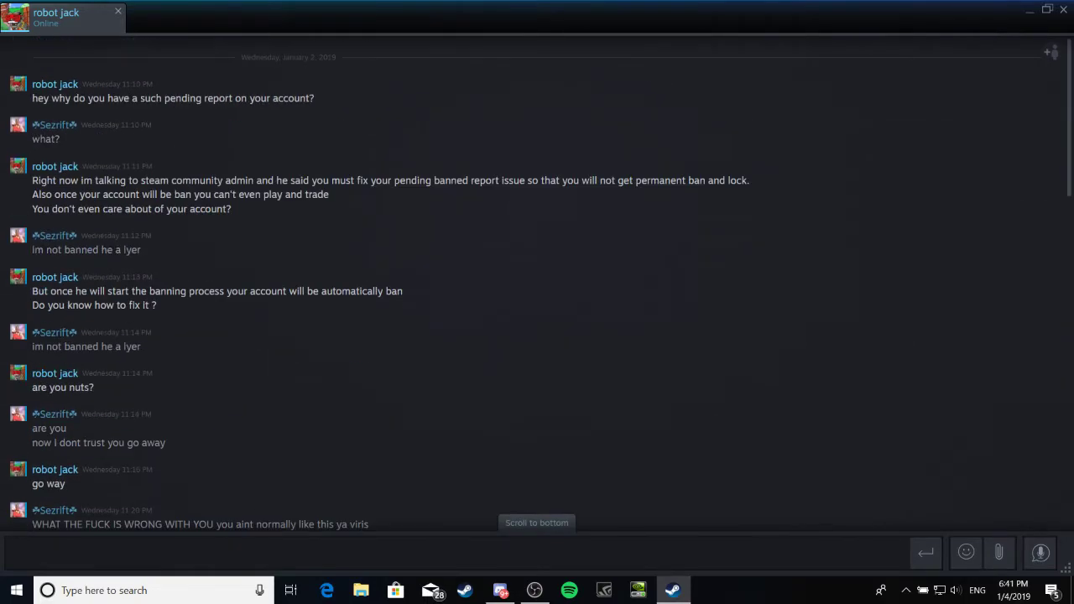
- Scroll down to the stretch from the 'go away' refusals to the 'CLEARLY INCORRECT' reply
{"action": "scroll", "scroll_direction": "down", "scroll_amount": 3}
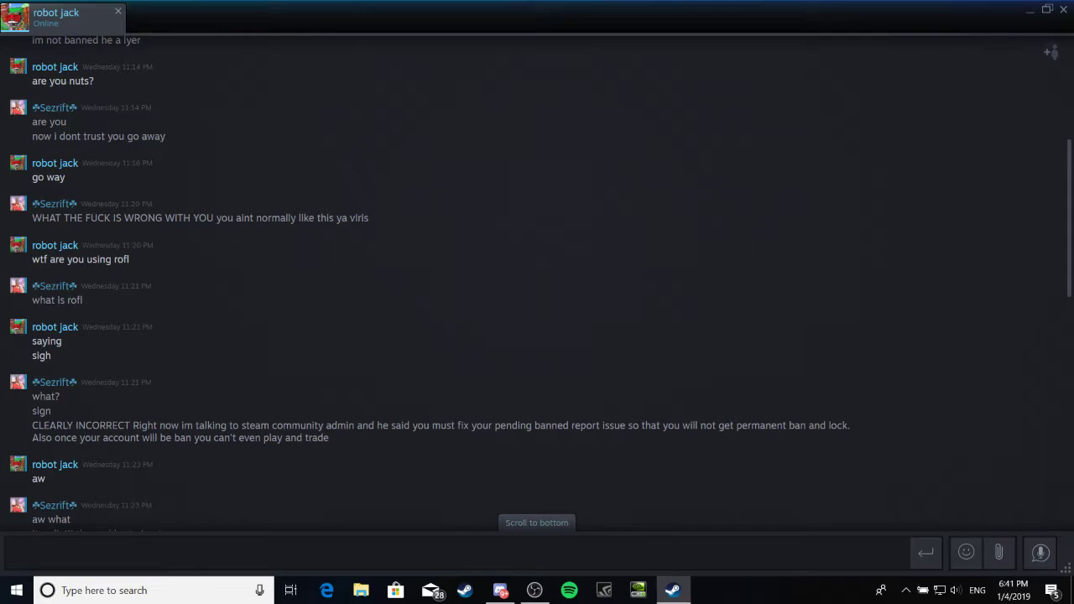
- Scroll past the Friday divider to the hacked-account explanation and 'figured them out' reply
{"action": "scroll", "scroll_direction": "down", "scroll_amount": 3}
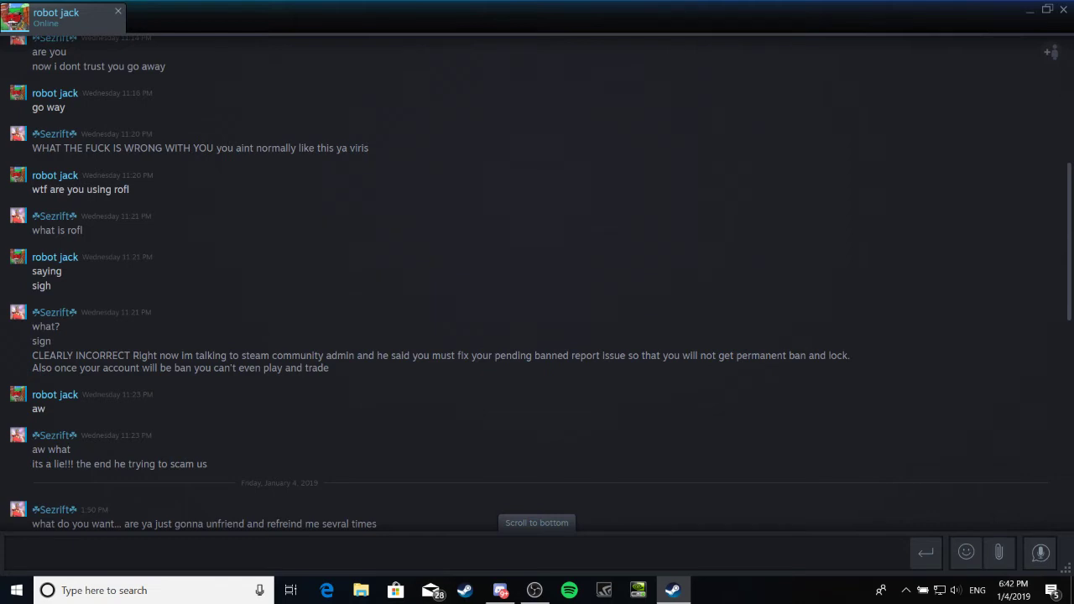
{"action": "scroll", "scroll_direction": "up", "scroll_amount": 3}
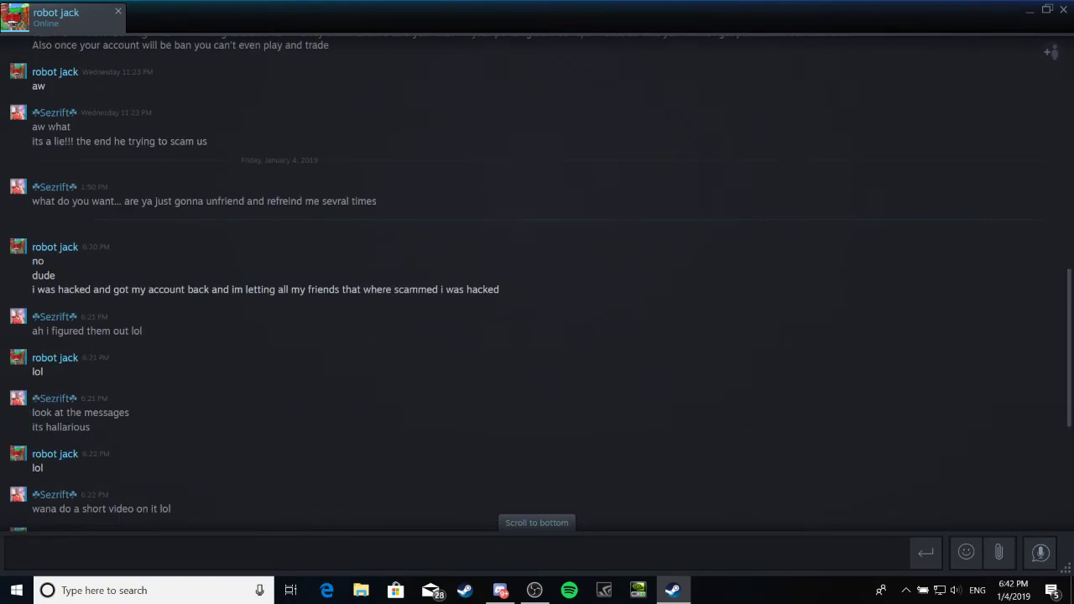
{"action": "scroll", "scroll_direction": "up", "scroll_amount": 3}
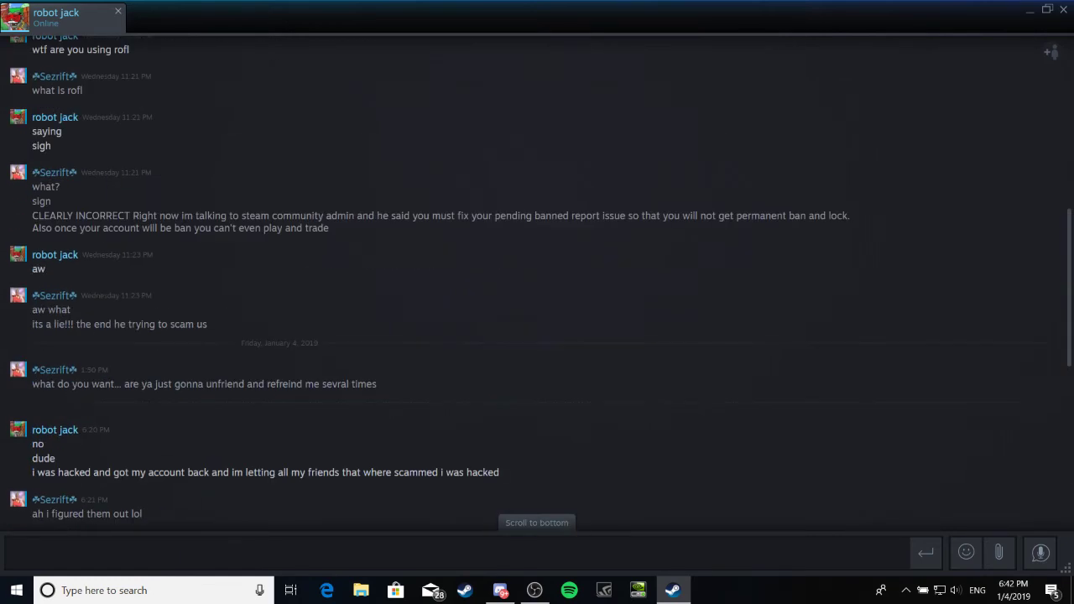